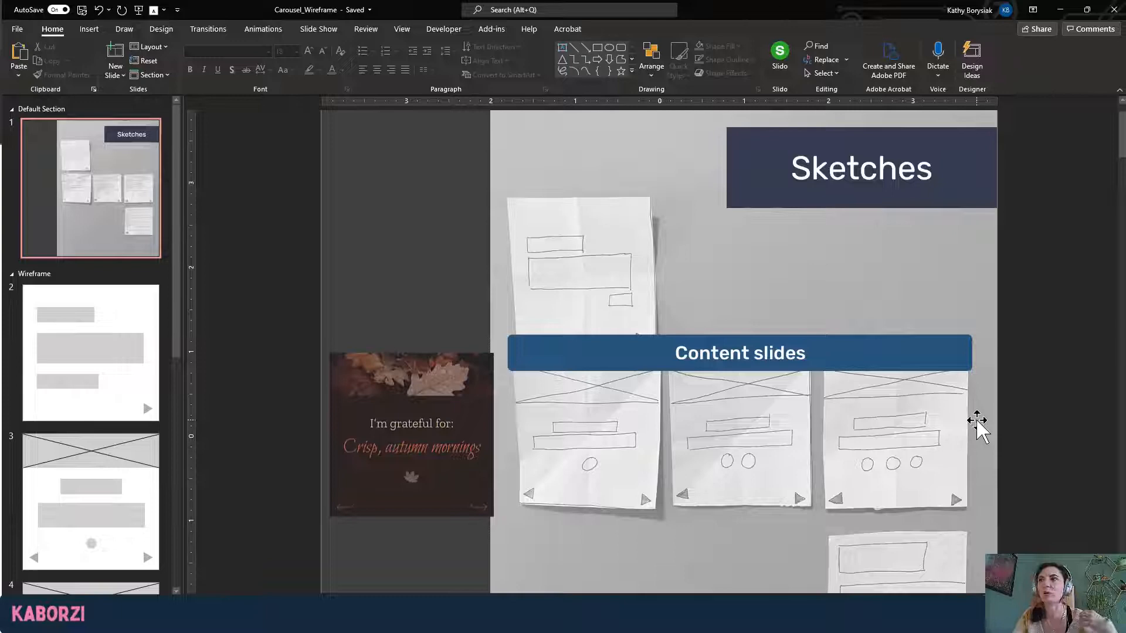
{"action": "mouse_move", "coordinate": [588, 467]}
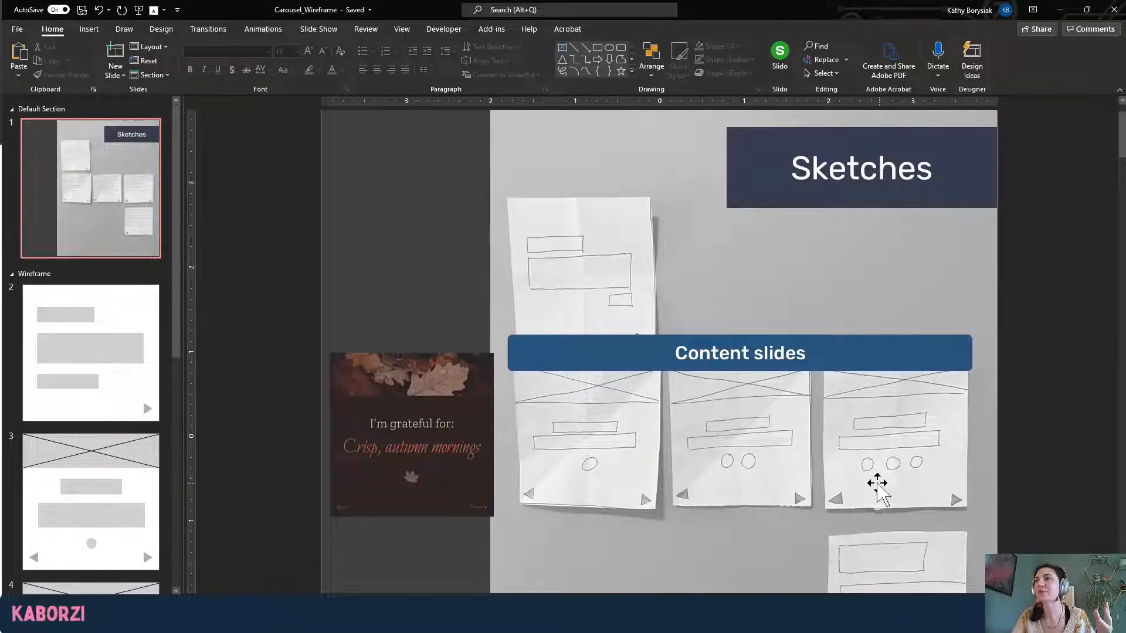
{"action": "mouse_move", "coordinate": [517, 431]}
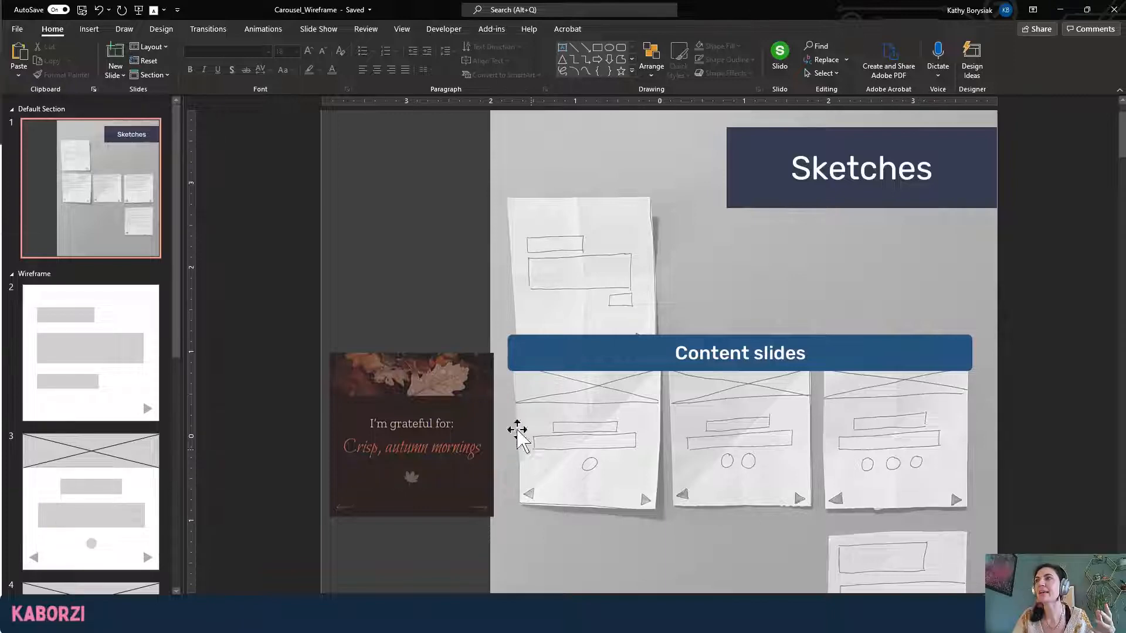
{"action": "mouse_move", "coordinate": [510, 392]}
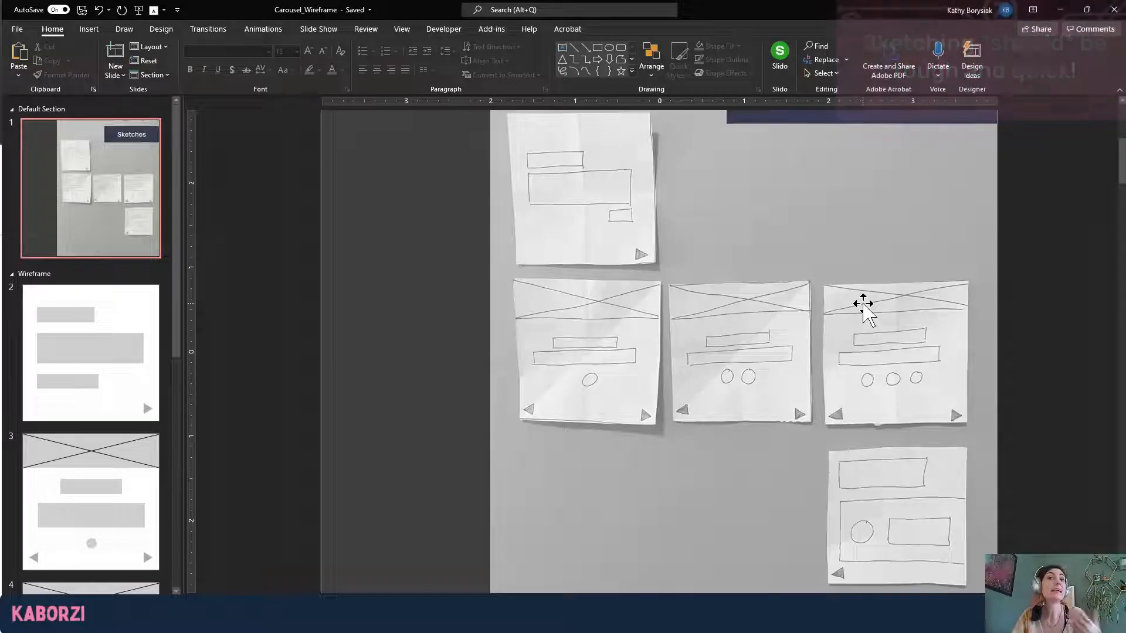
Show slide 2, the grey-box title wireframe with heading, subheading and body placeholders.
{"action": "left_click", "coordinate": [91, 353]}
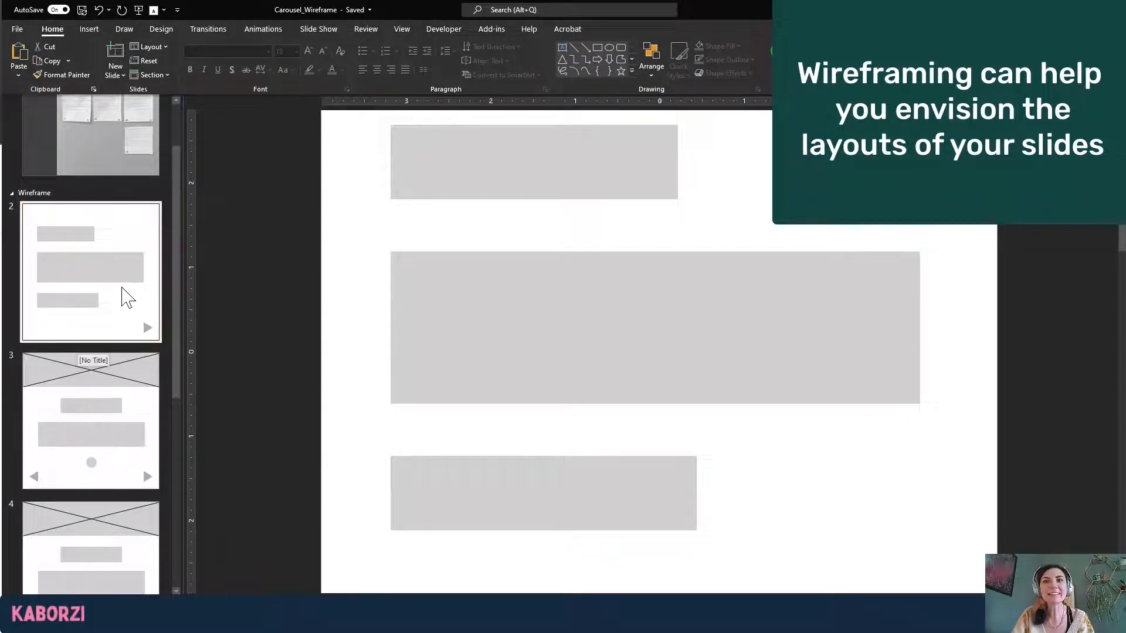
Show slide 3, the content wireframe with crossed photo box, text blocks and navigation arrows.
{"action": "left_click", "coordinate": [90, 272]}
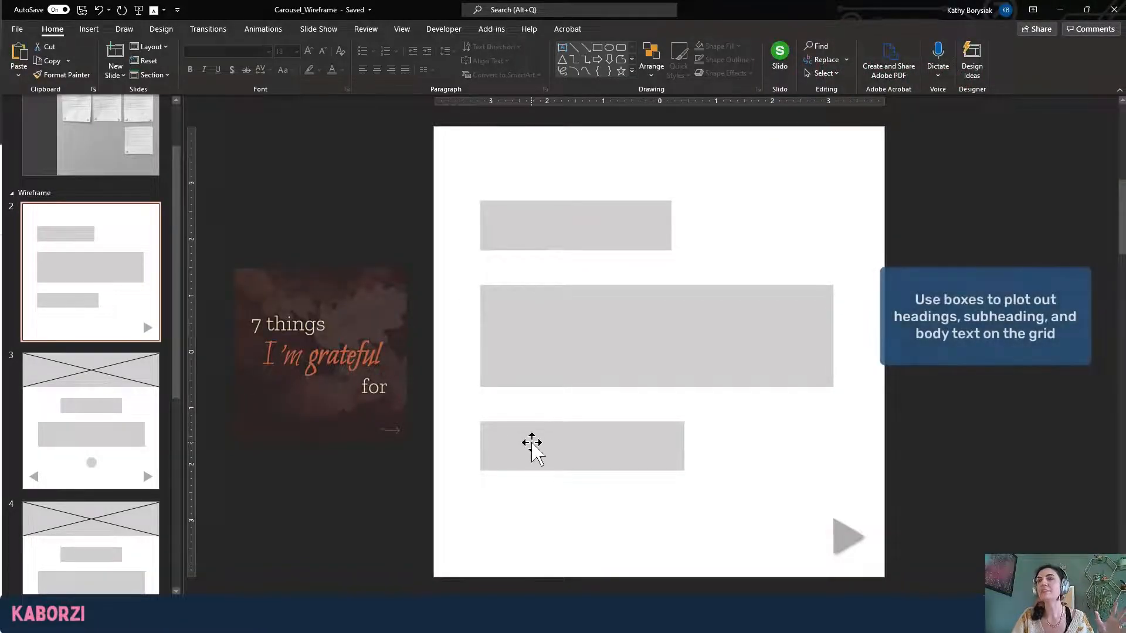
{"action": "mouse_move", "coordinate": [758, 327]}
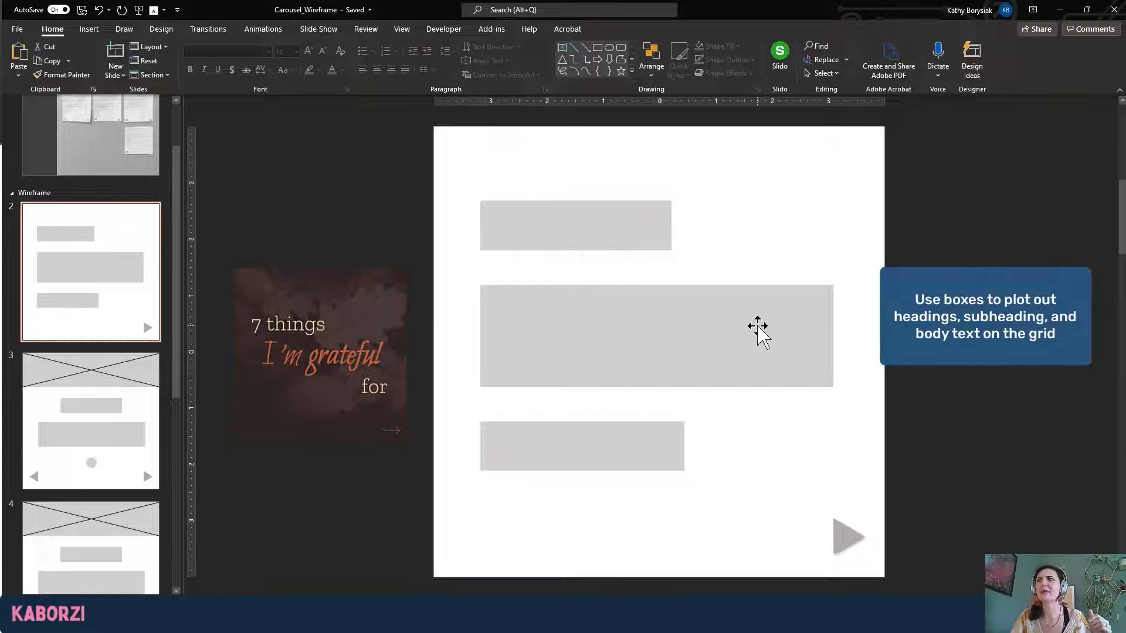
{"action": "left_click", "coordinate": [90, 419]}
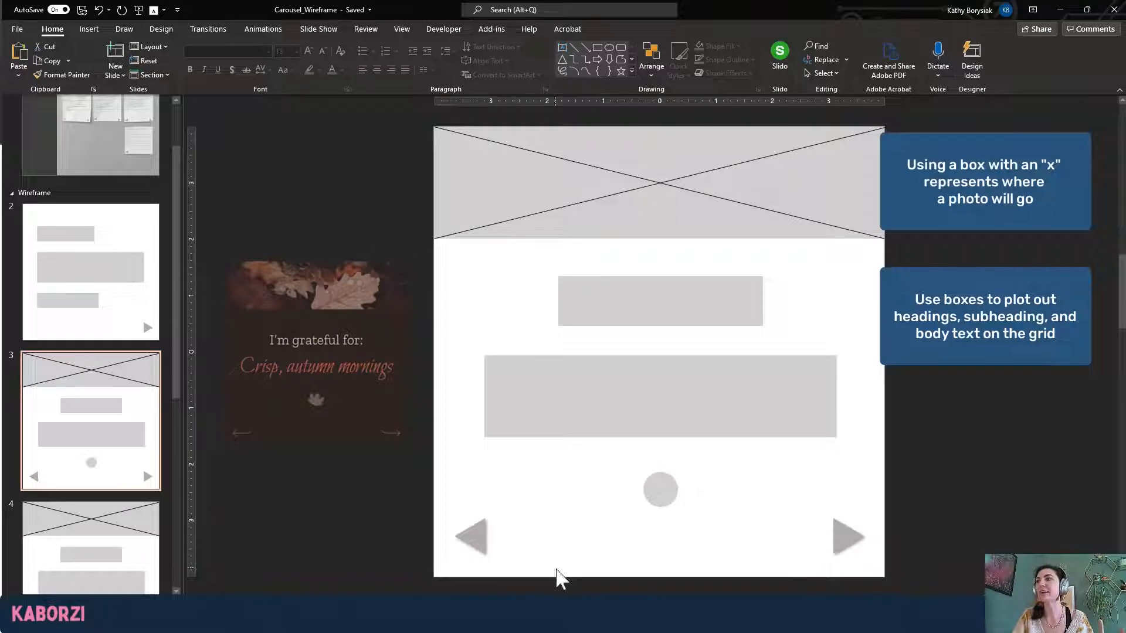
{"action": "left_click", "coordinate": [847, 535]}
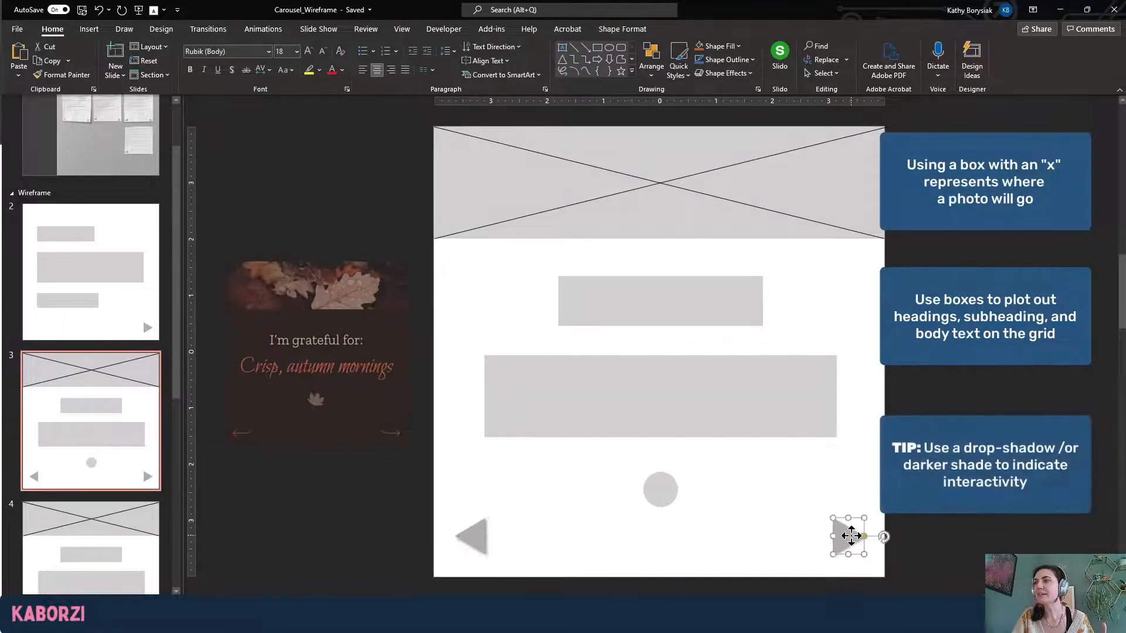
{"action": "mouse_move", "coordinate": [757, 537]}
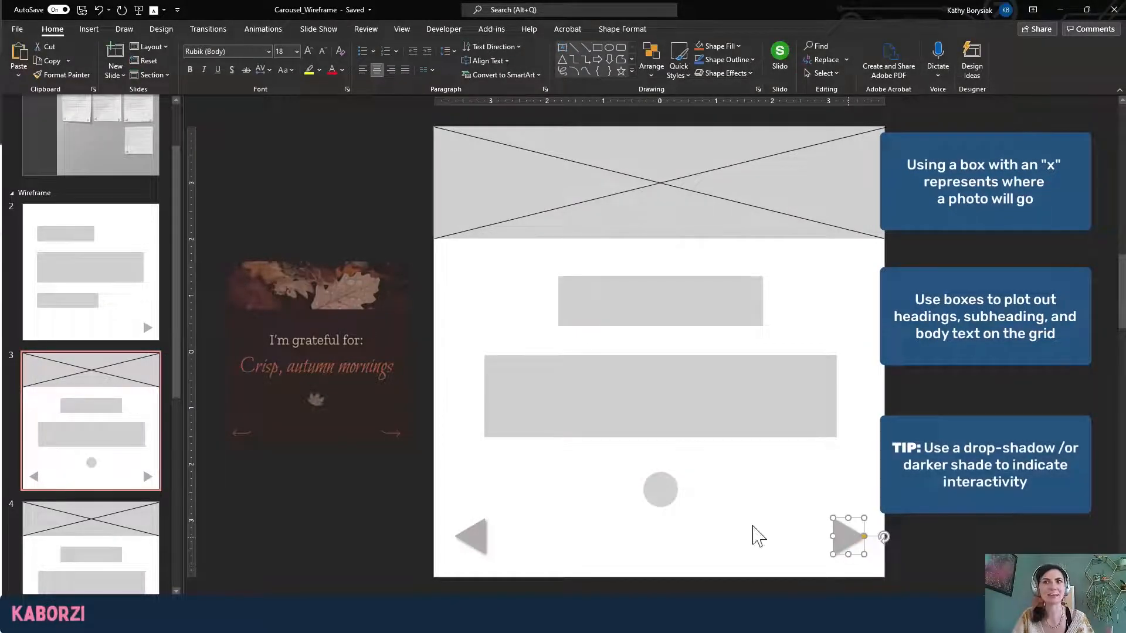